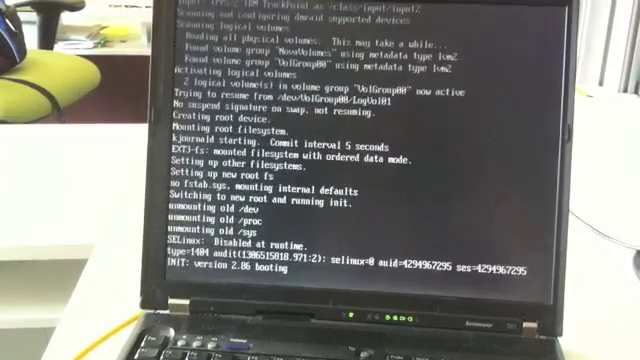
{"action": "scroll", "scroll_direction": "down", "scroll_amount": 3}
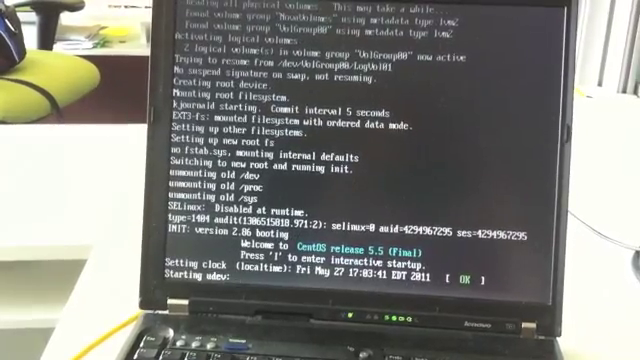